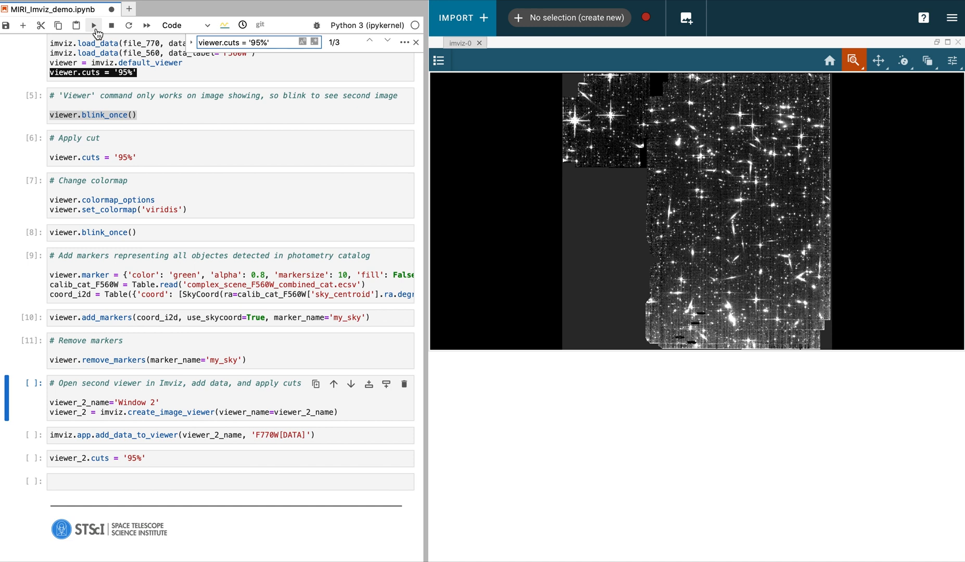
Step: Create the Window 2 viewer, load F770W[DATA] into it, and set viewer_2.cuts to '95%'
left_click(93, 30)
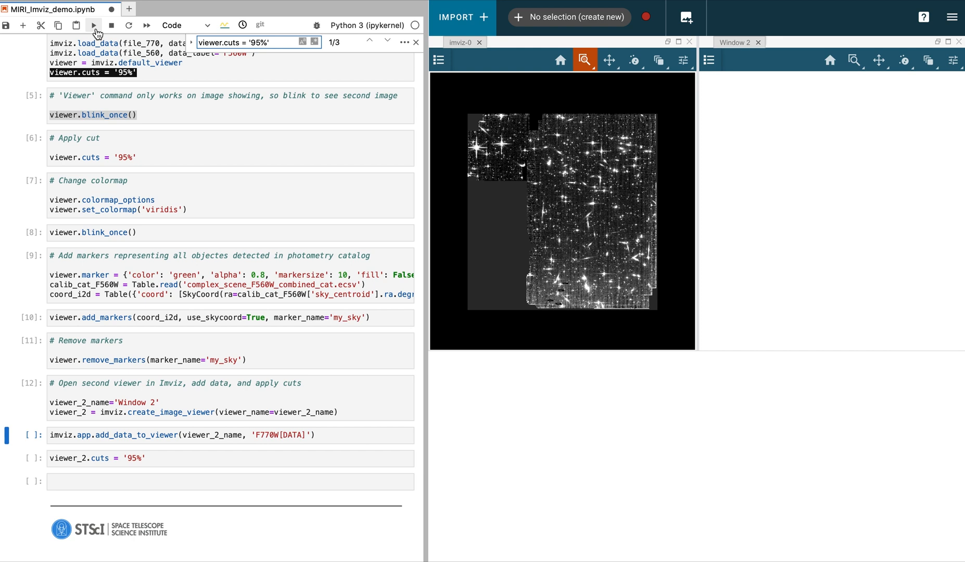
left_click(93, 25)
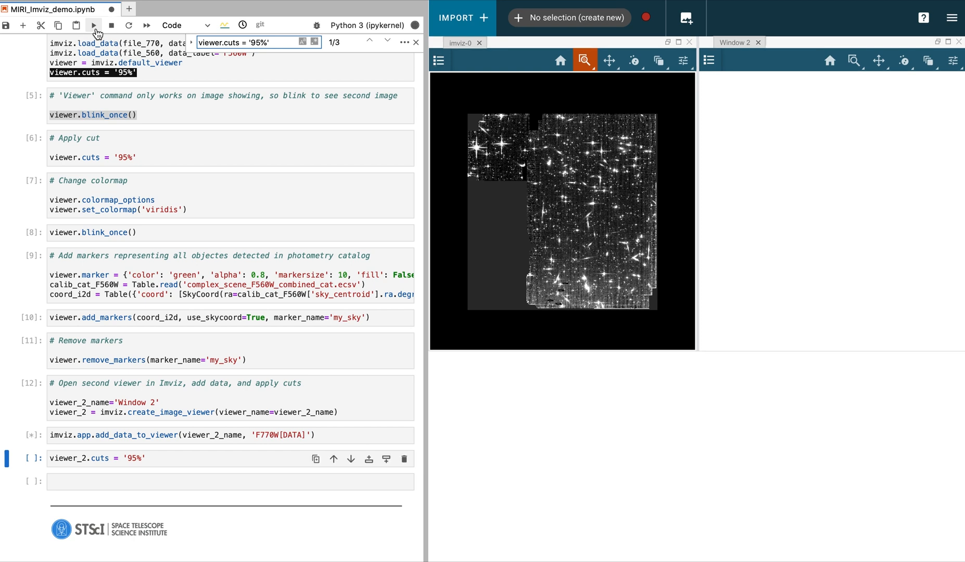
left_click(93, 25)
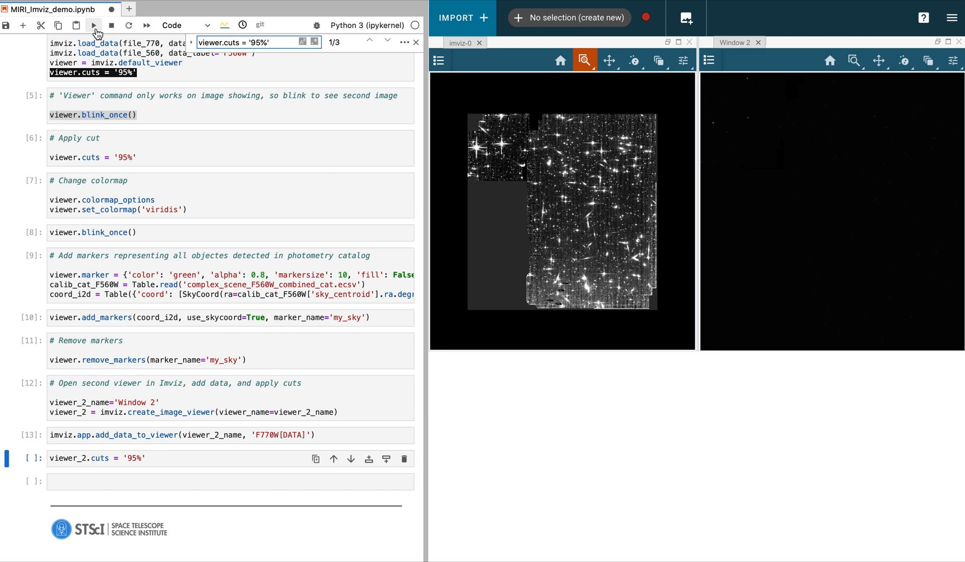
left_click(94, 32)
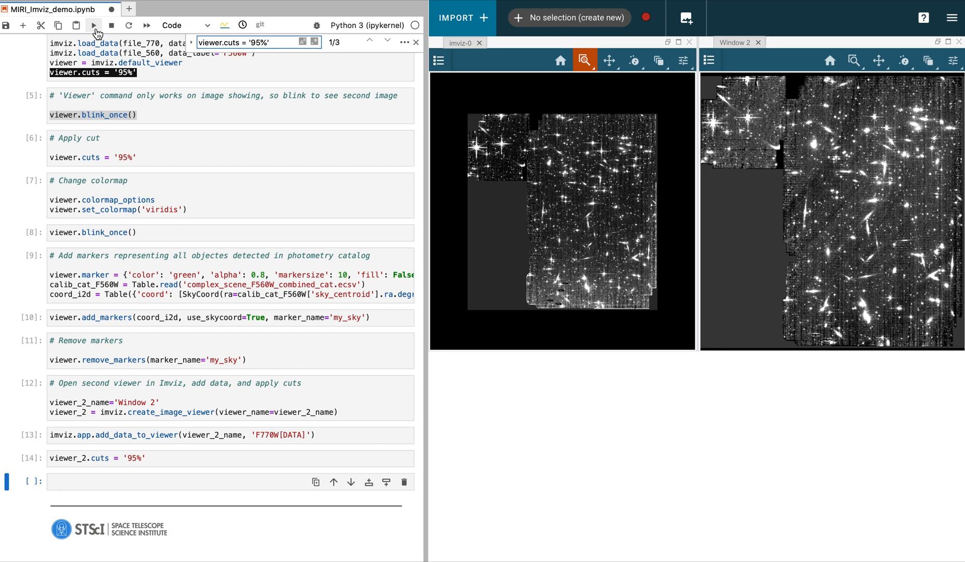
mouse_move(262, 28)
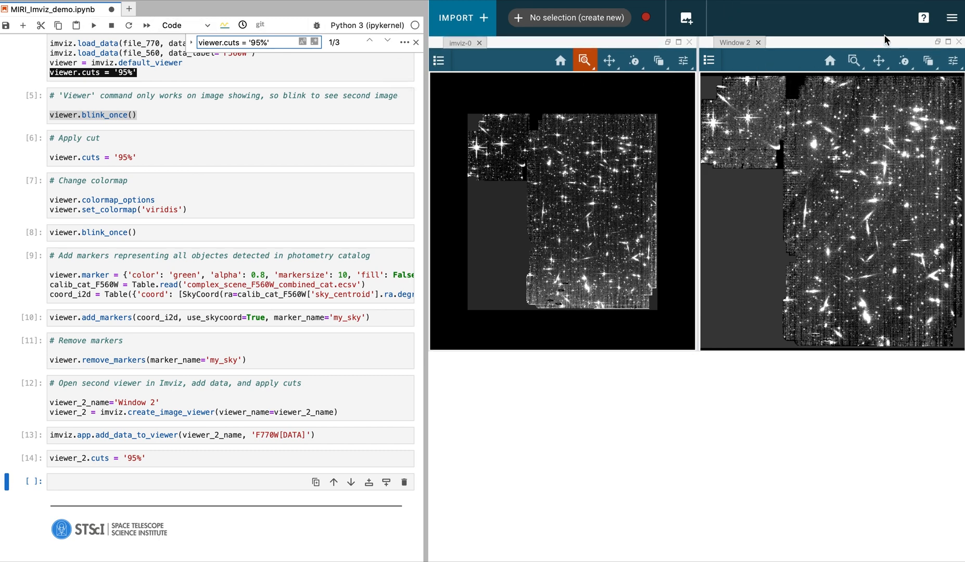
Step: Open the Imviz hamburger menu to show the data analysis plug-in tray
left_click(953, 17)
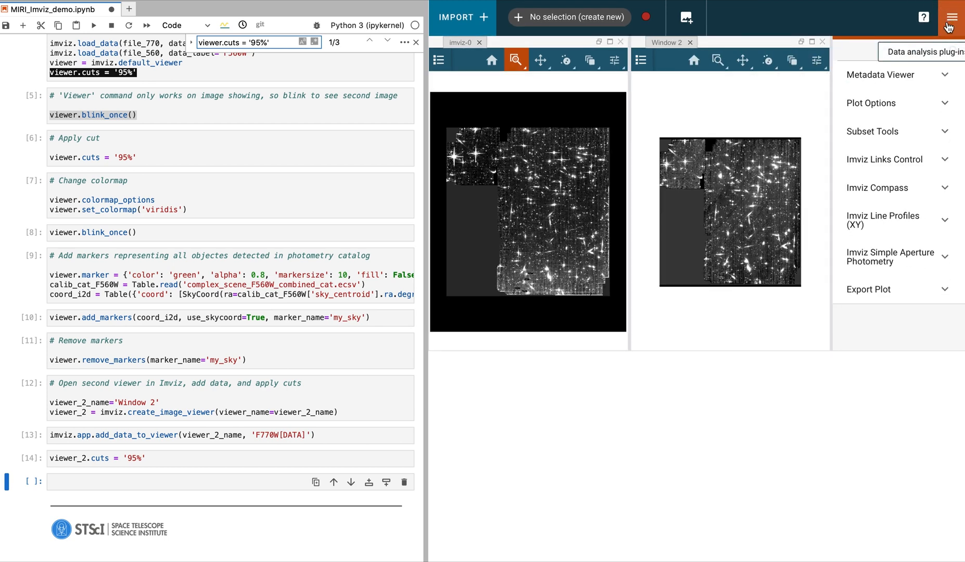
left_click(951, 18)
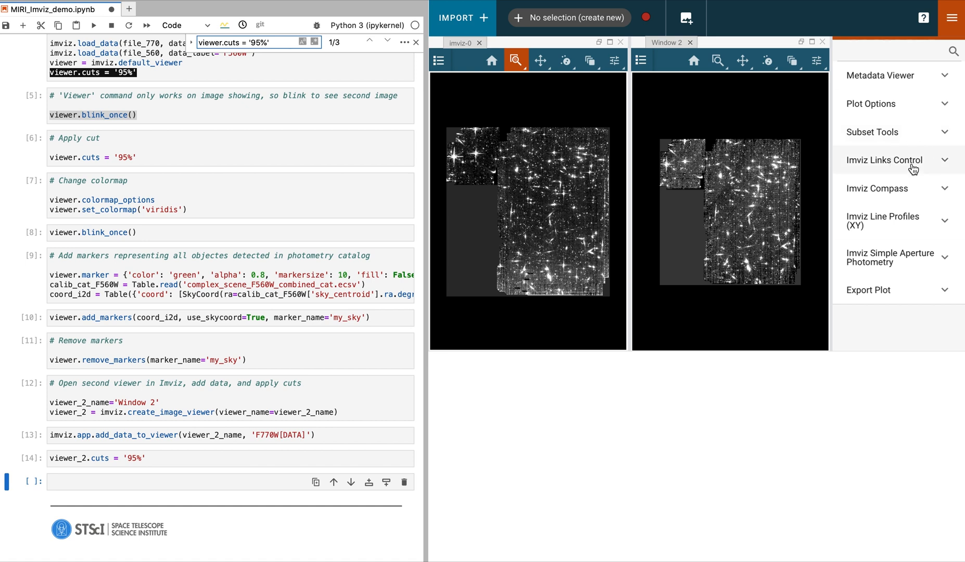
Step: In Imviz Links Control, set the link type to WCS and apply the link
left_click(887, 160)
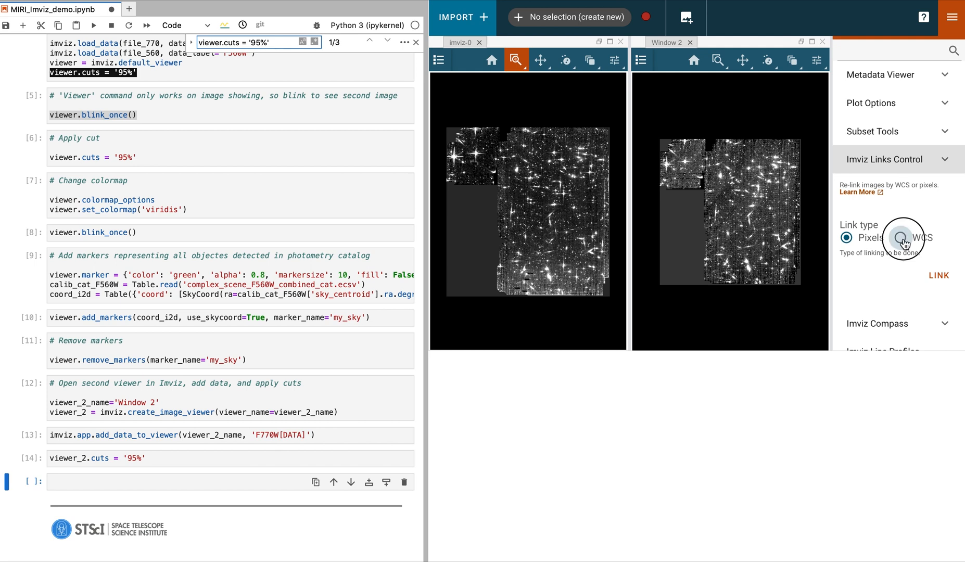
left_click(900, 238)
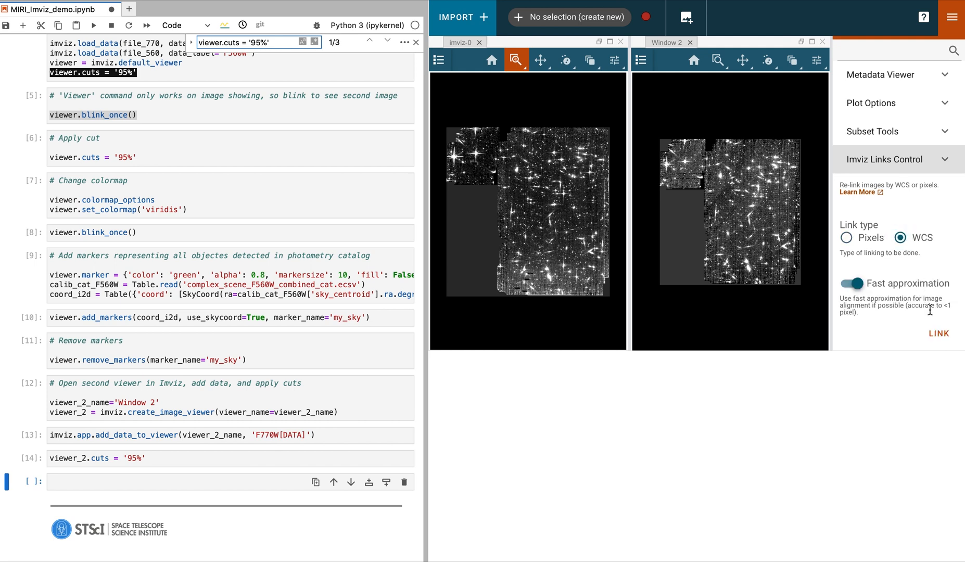
mouse_move(938, 334)
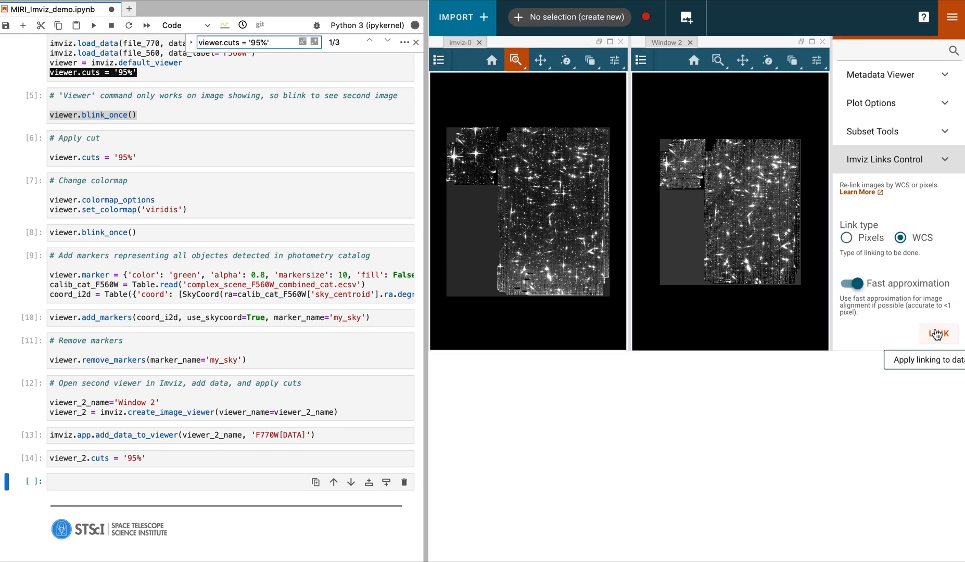
left_click(937, 334)
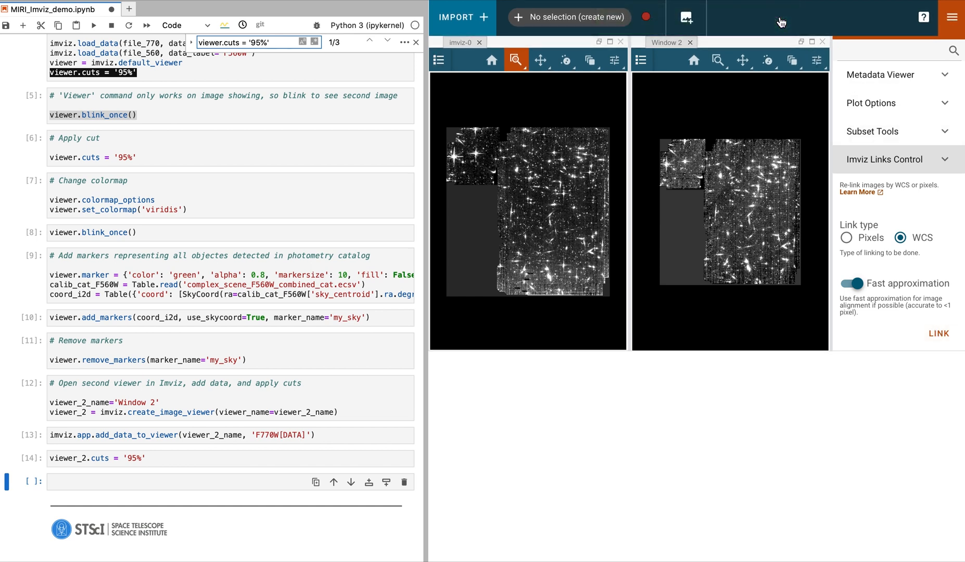
mouse_move(540, 61)
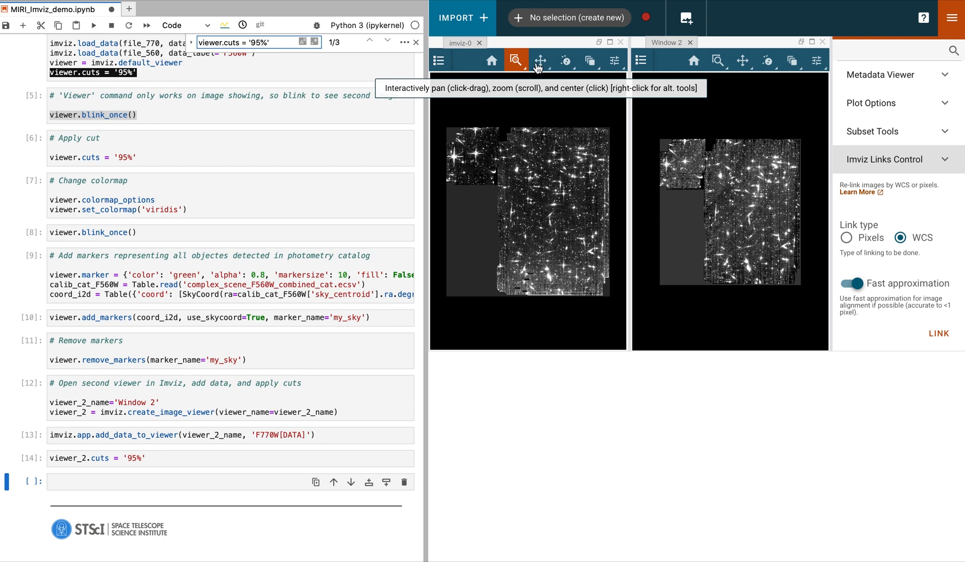